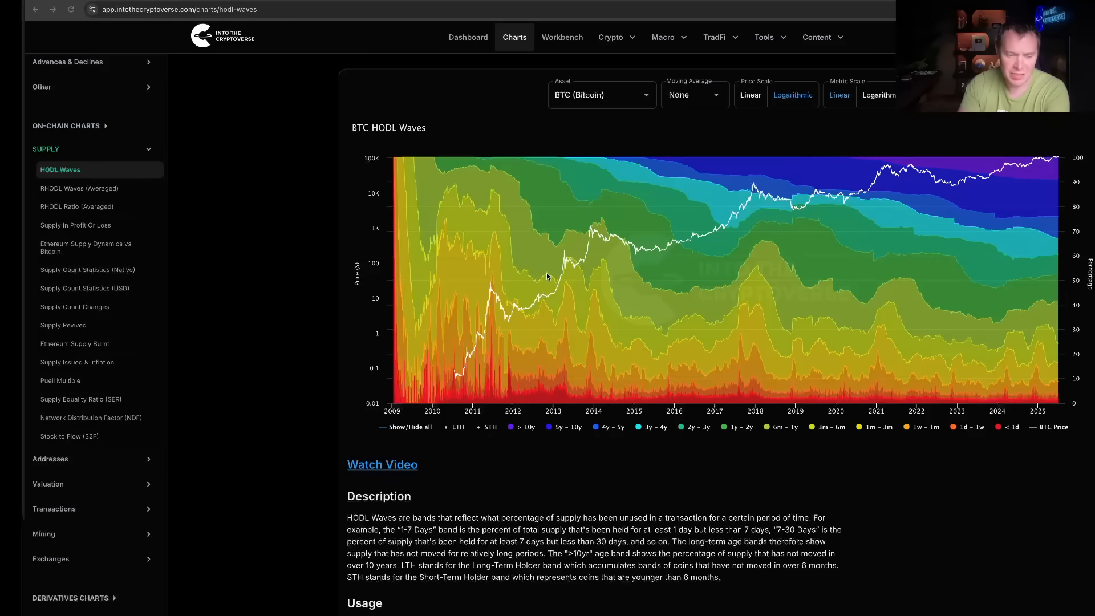
mouse_move(374, 126)
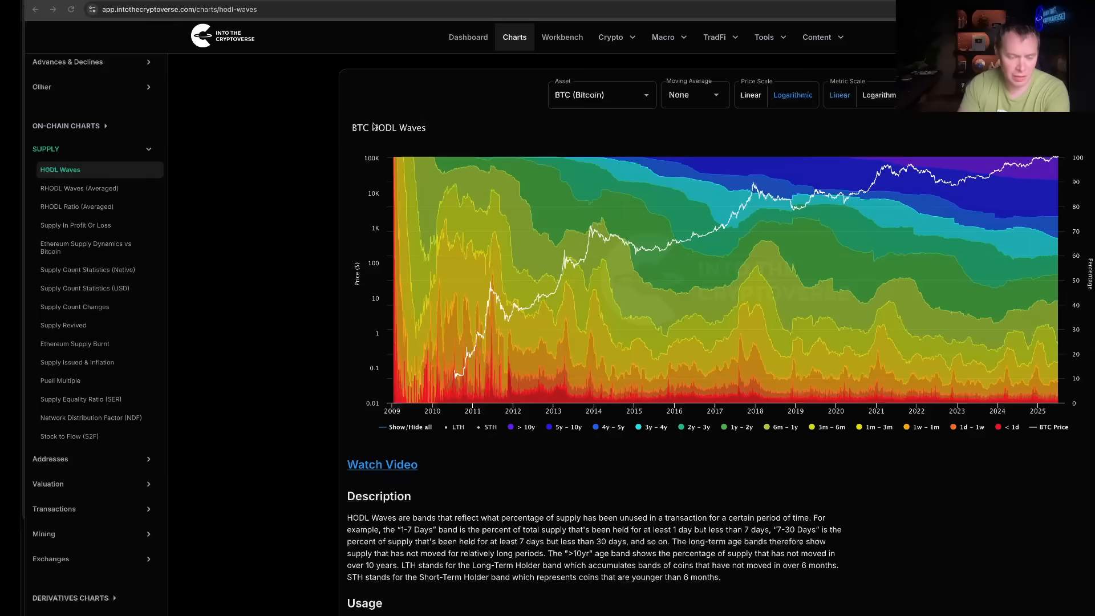
mouse_move(478, 535)
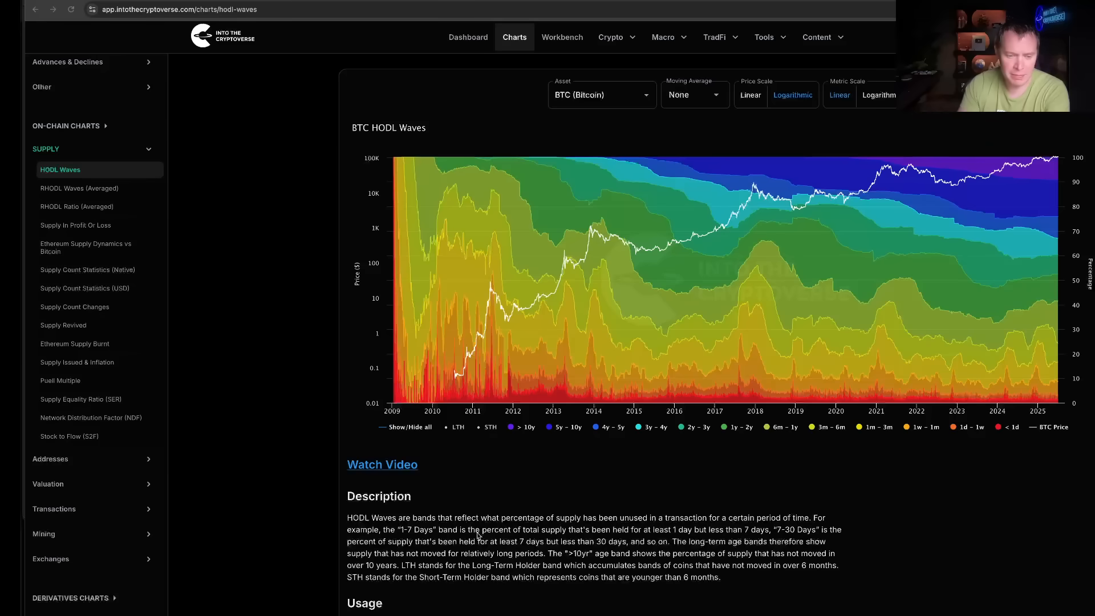
Highlight the sentence explaining what HODL Waves reflect on the BTC chart page
drag(452, 518, 616, 518)
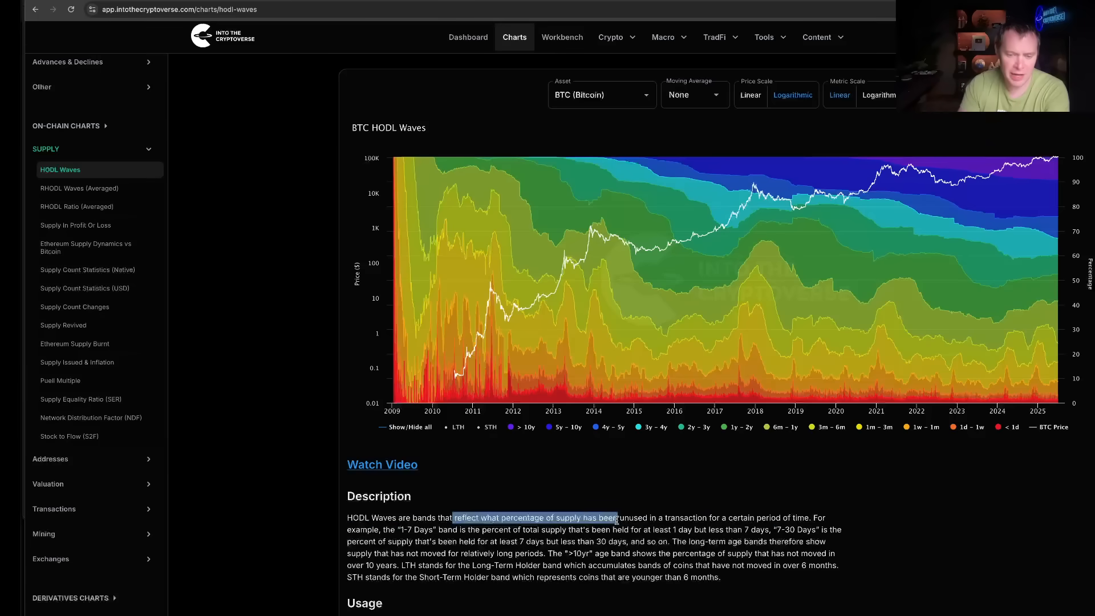
drag(617, 517, 753, 518)
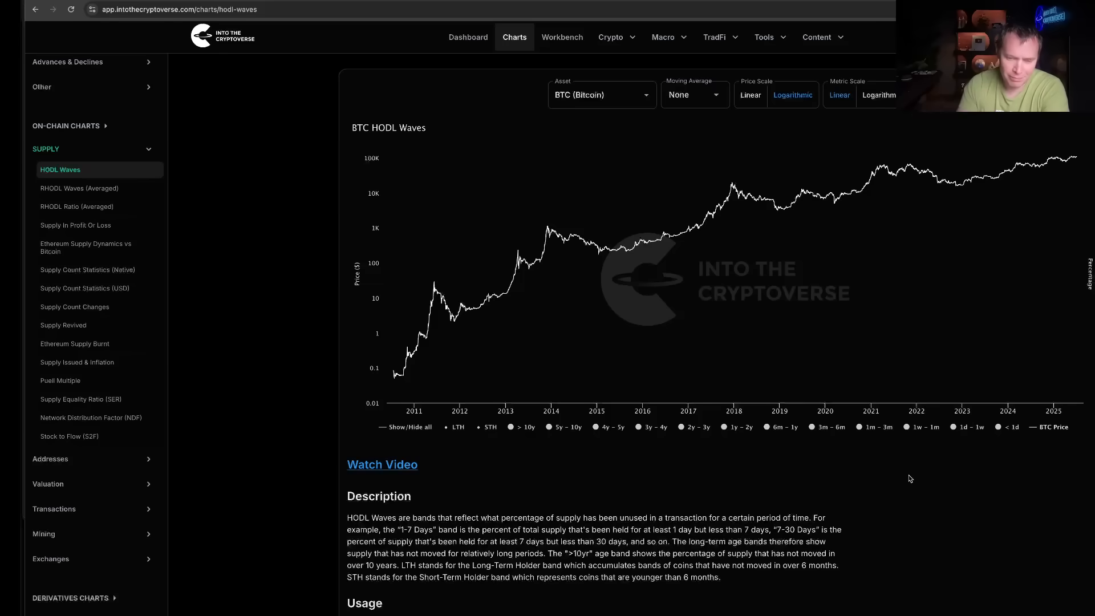
mouse_move(917, 475)
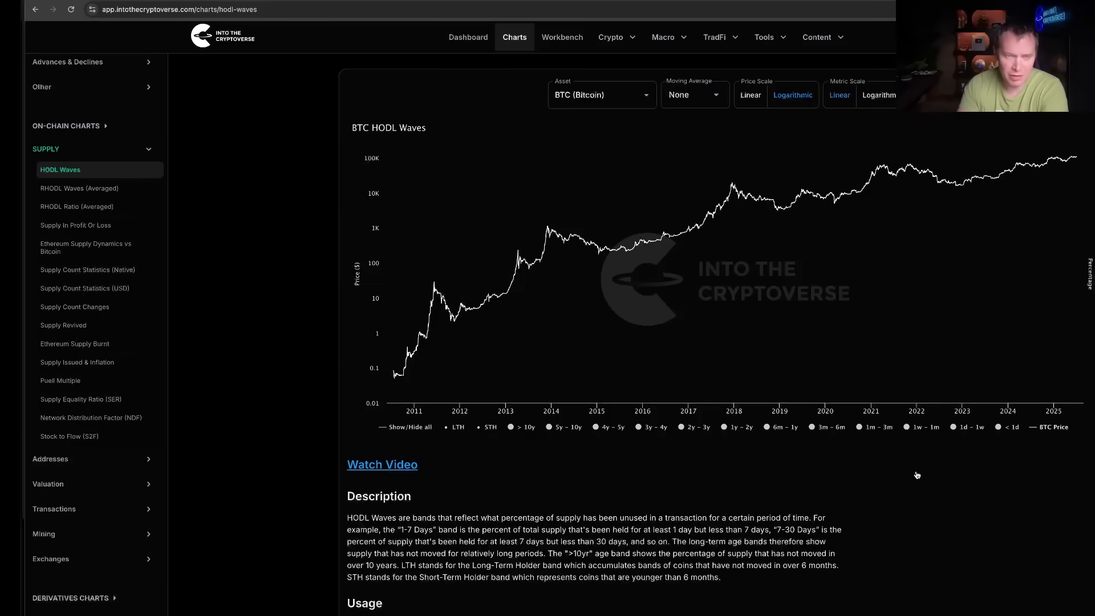
mouse_move(1017, 431)
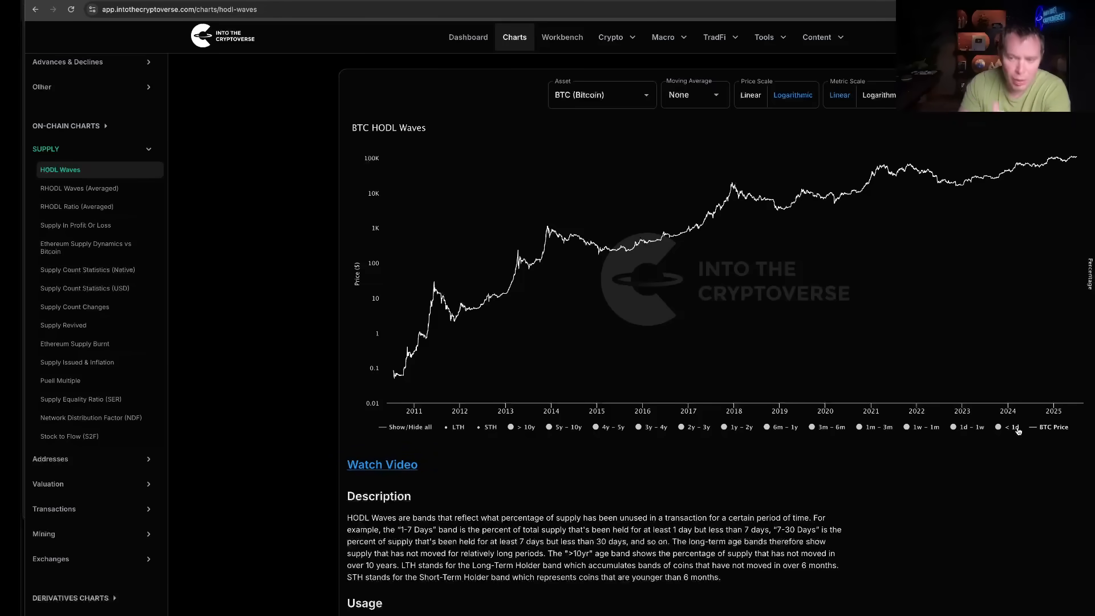
click(999, 427)
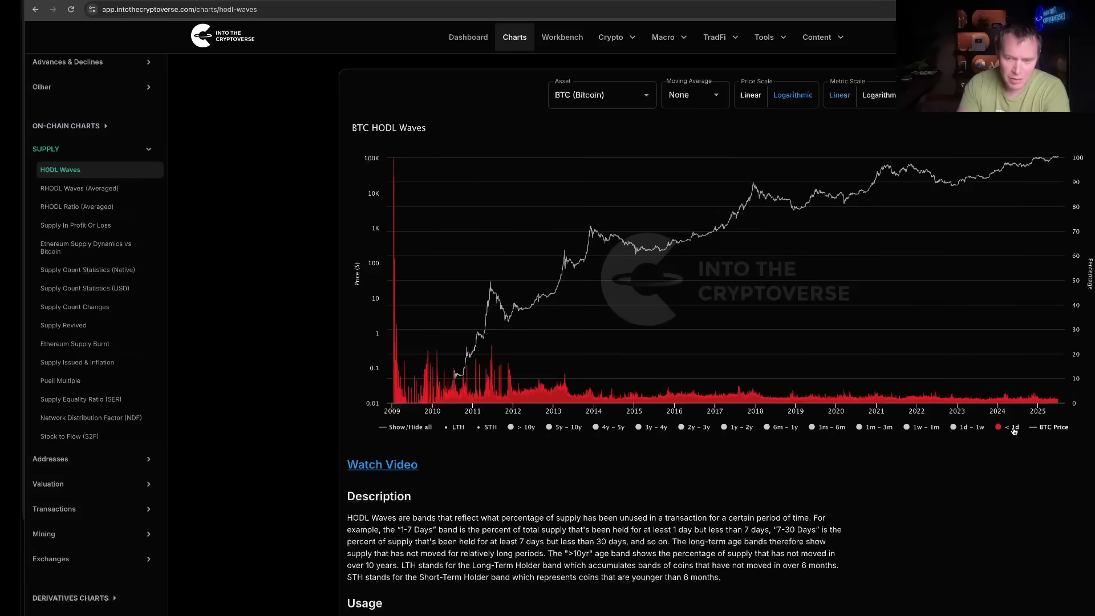
click(767, 427)
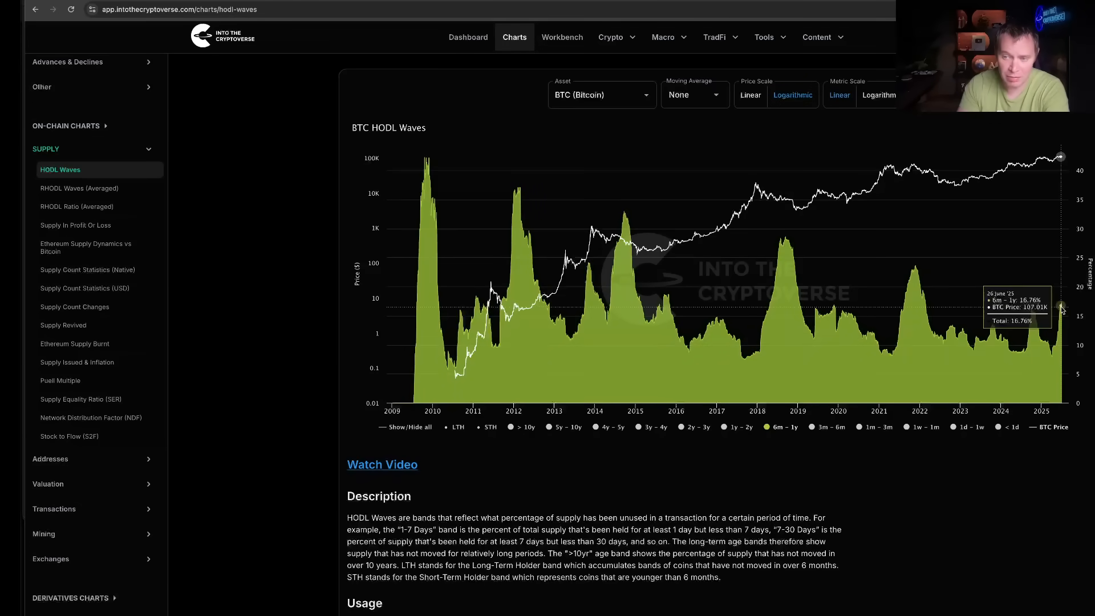
mouse_move(913, 536)
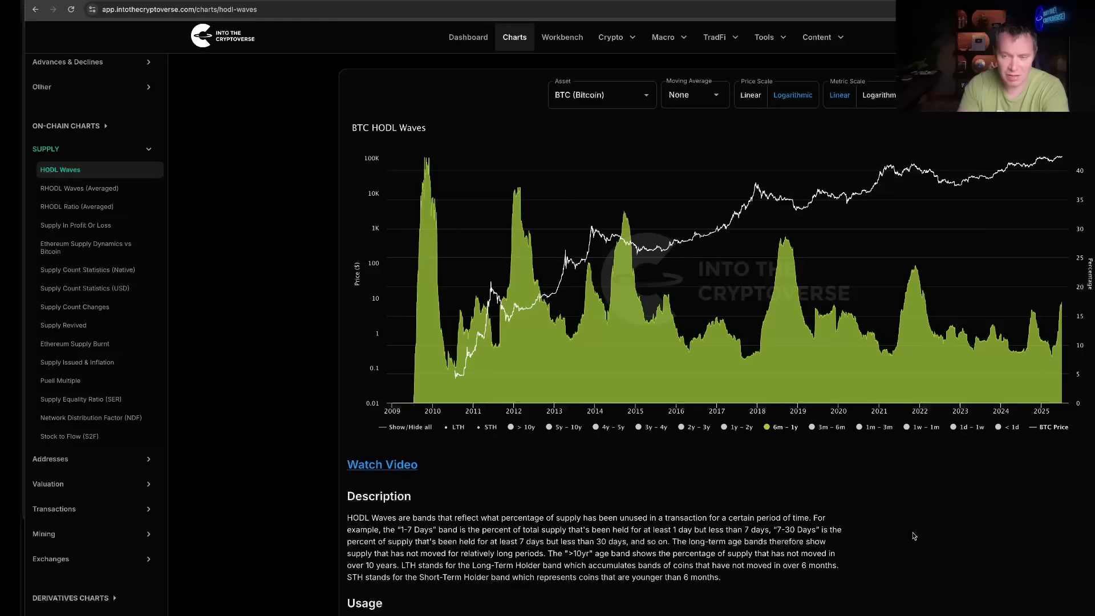
mouse_move(628, 218)
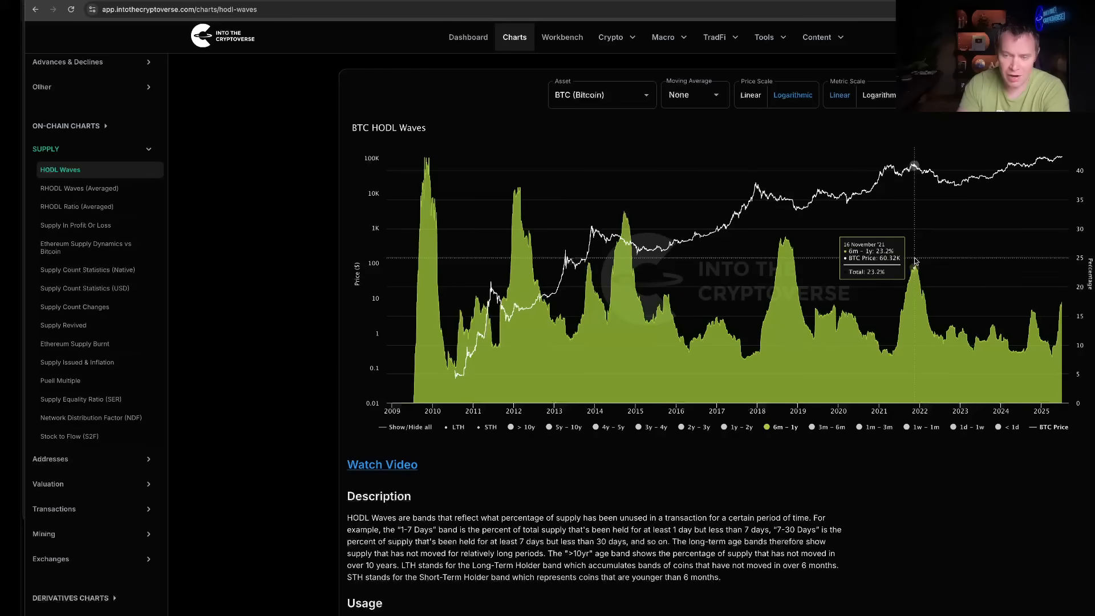
mouse_move(715, 257)
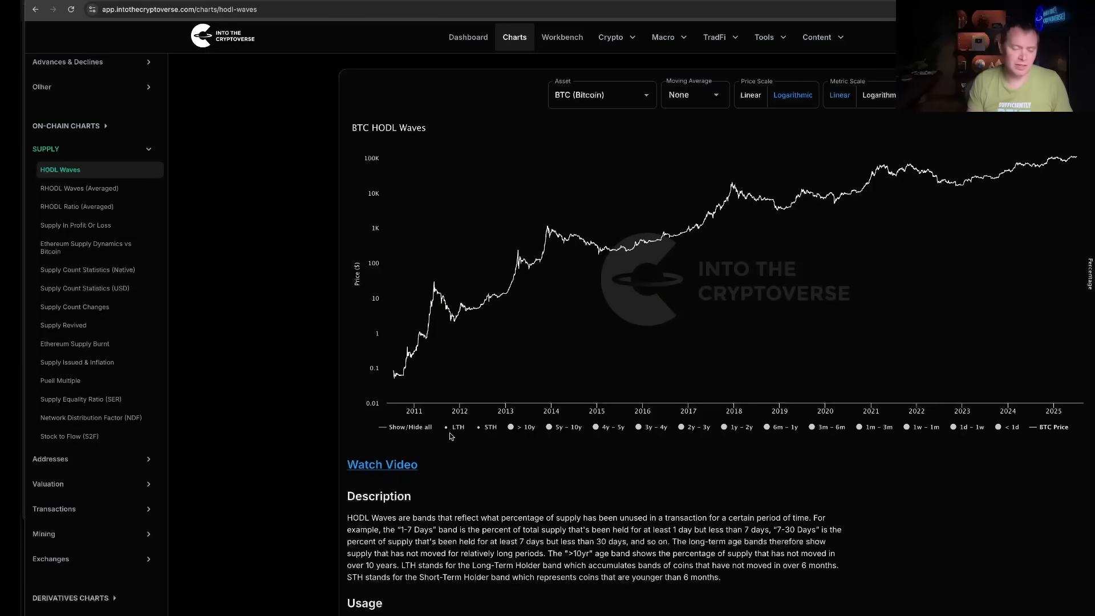
mouse_move(467, 431)
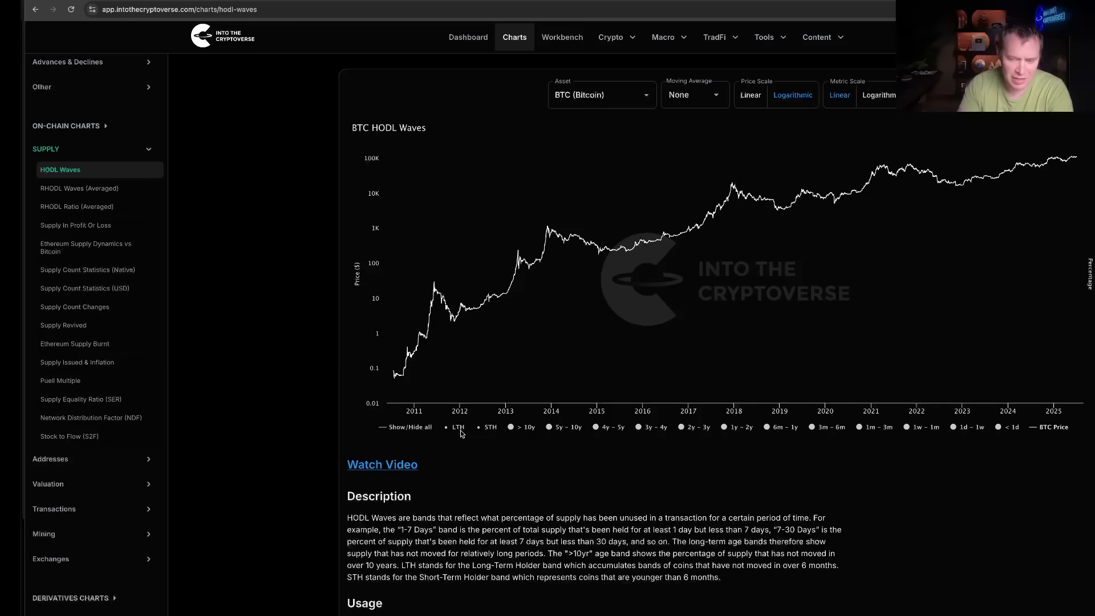
mouse_move(680, 566)
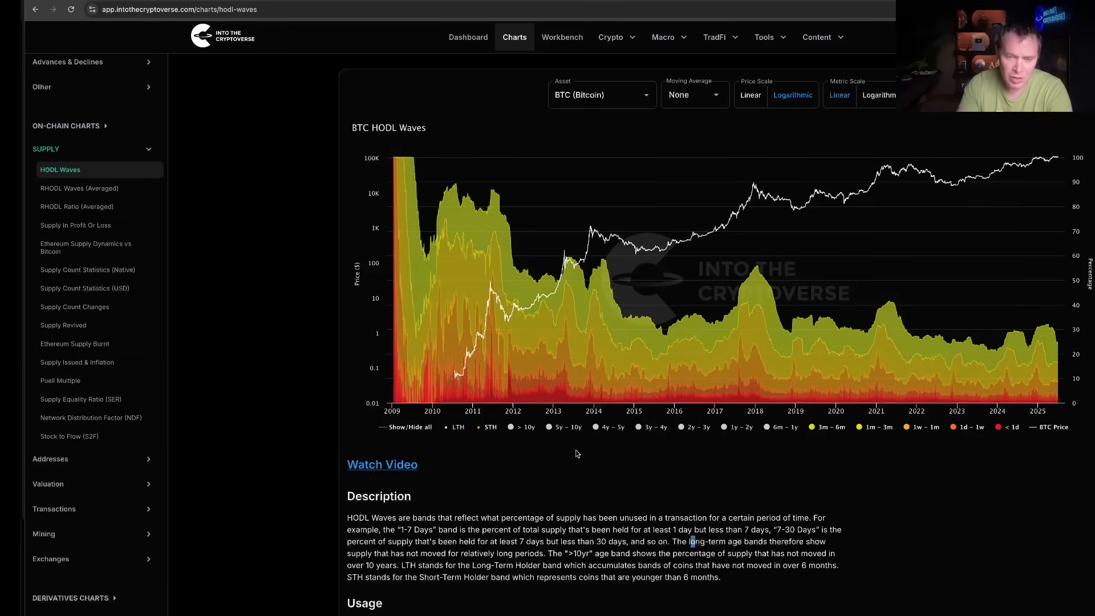
mouse_move(552, 238)
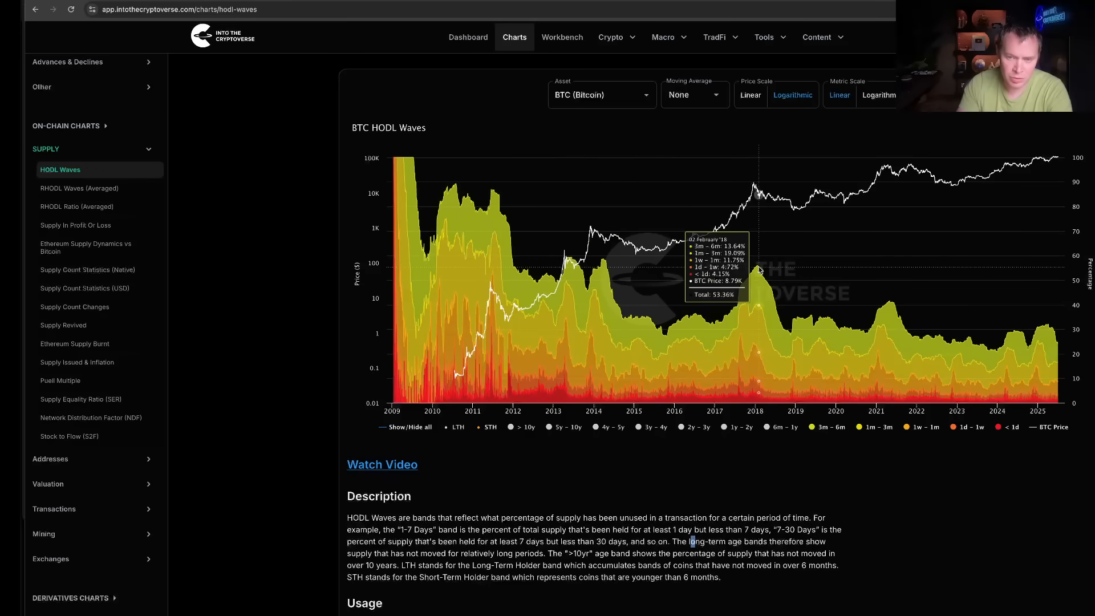
mouse_move(755, 185)
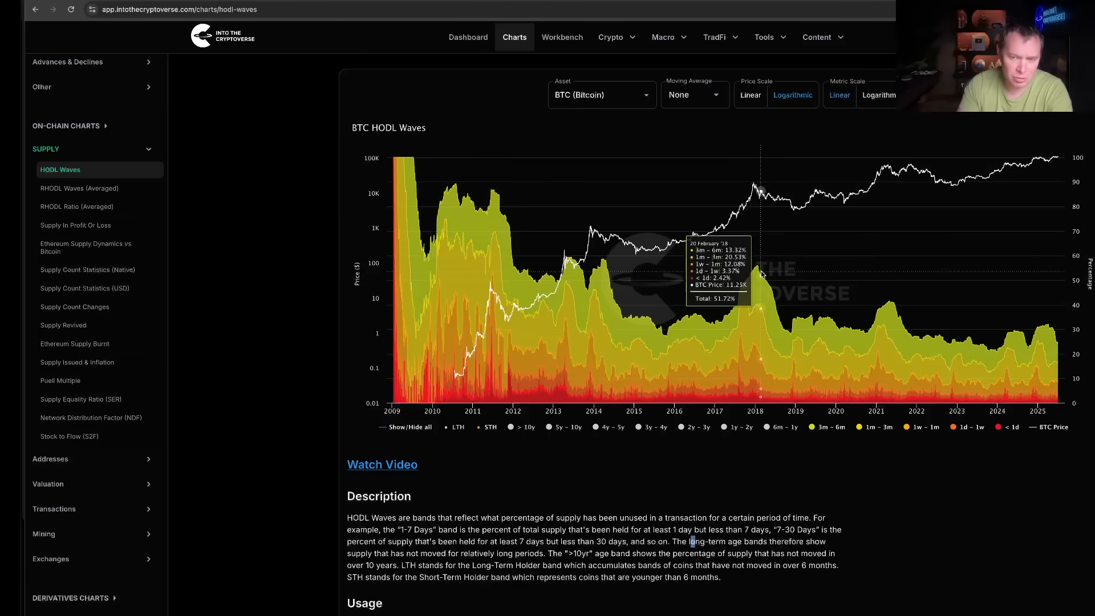
mouse_move(761, 275)
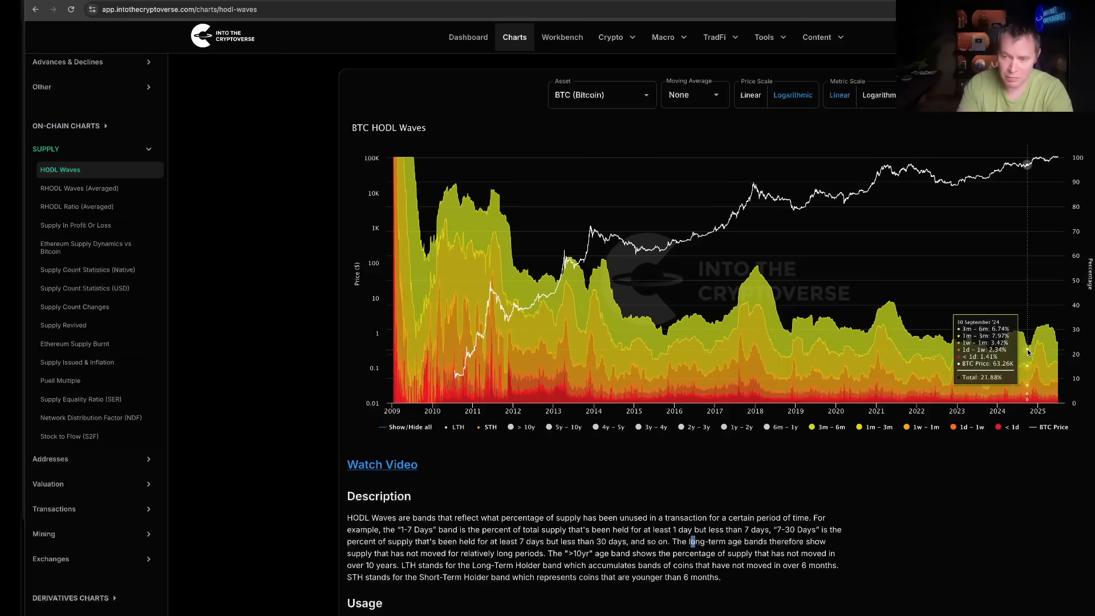
mouse_move(1054, 331)
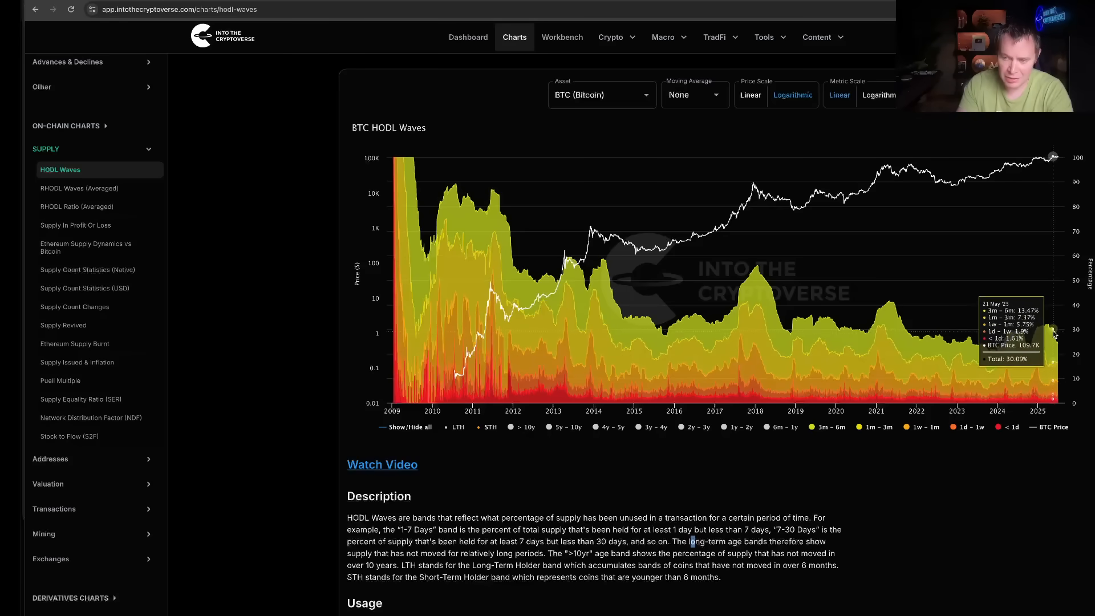
mouse_move(1080, 284)
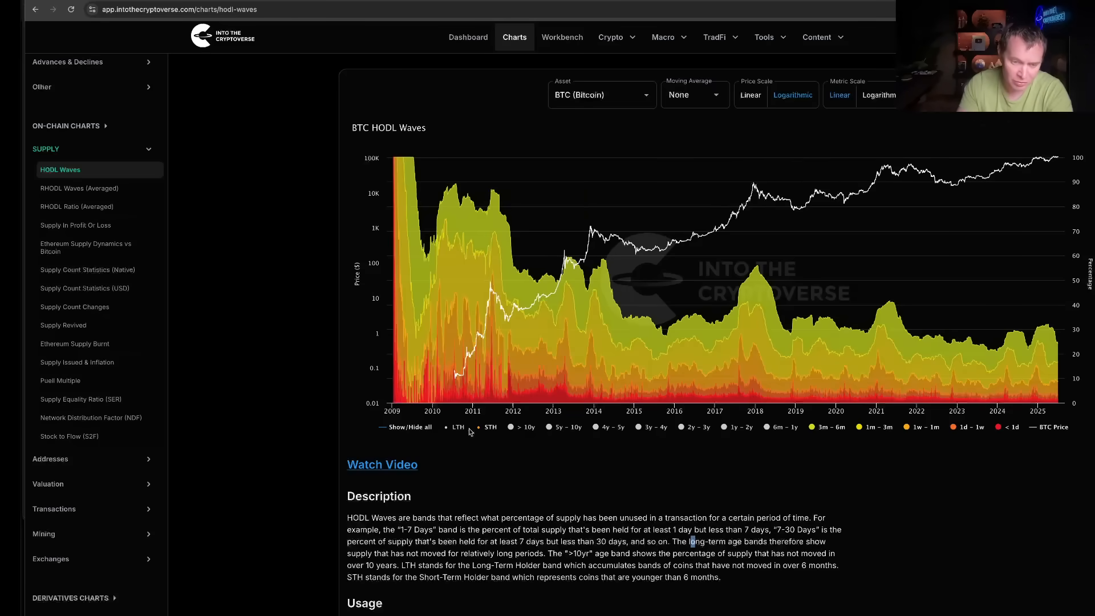
click(410, 427)
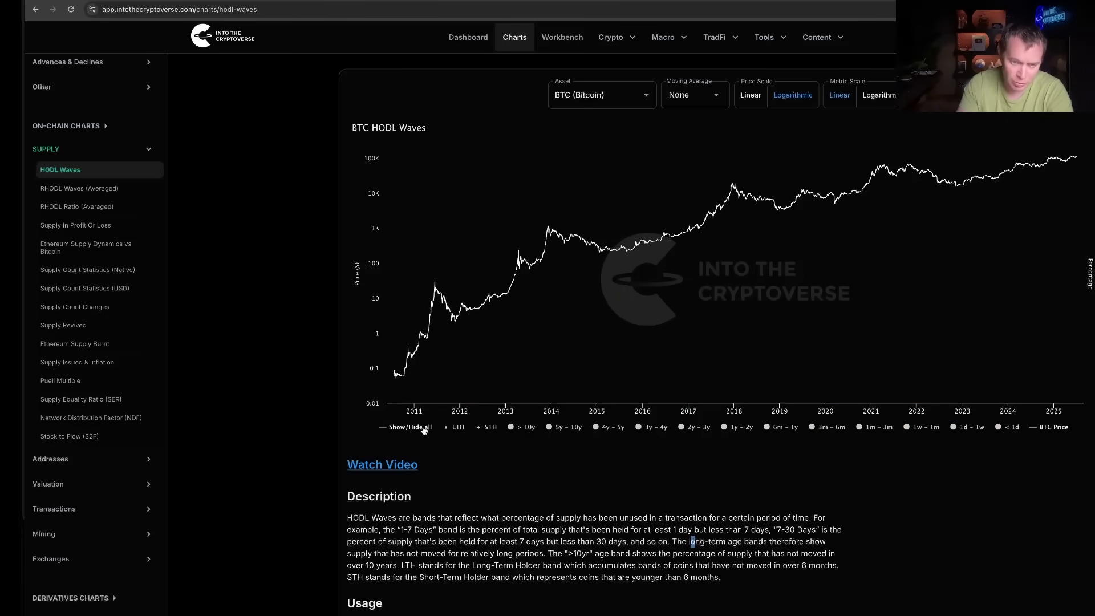
Show the long-term holder bands, 6m–1y up to over 10 years, beside the Bitcoin price
click(411, 427)
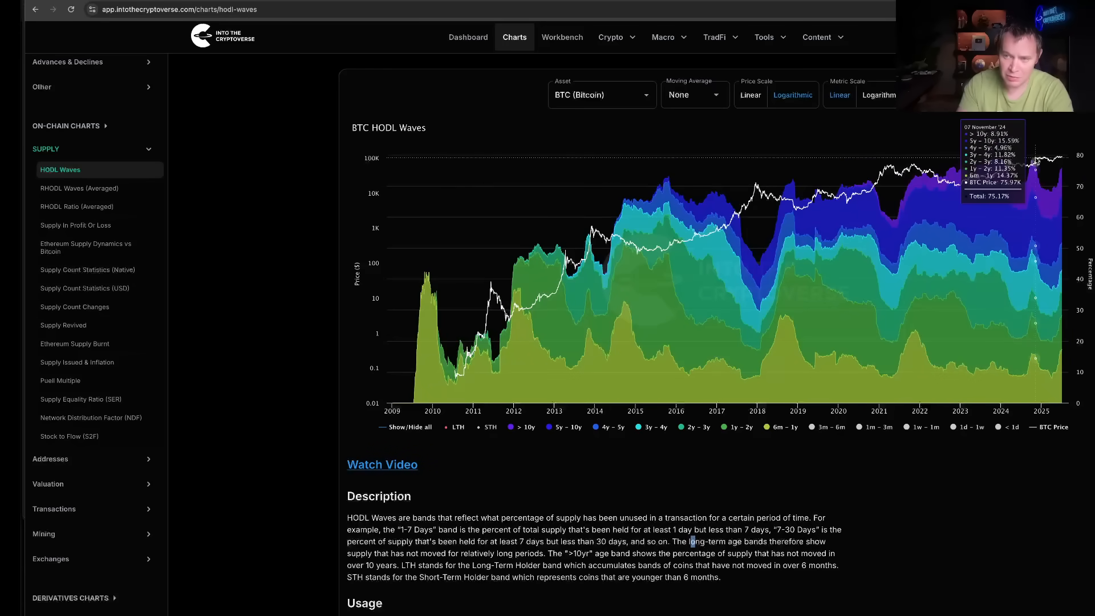
mouse_move(1035, 166)
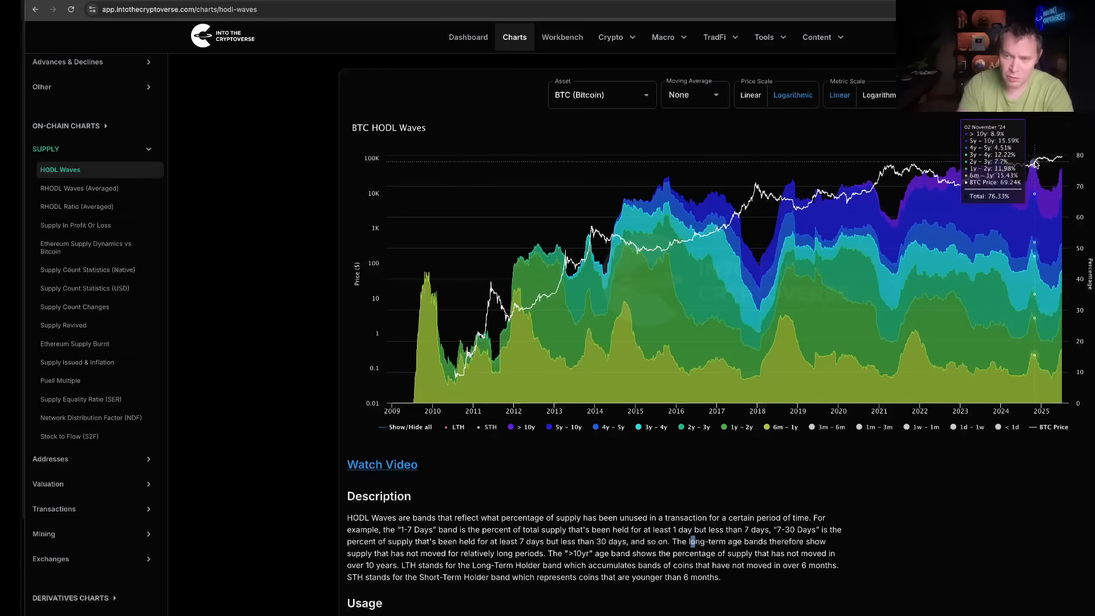
mouse_move(1063, 182)
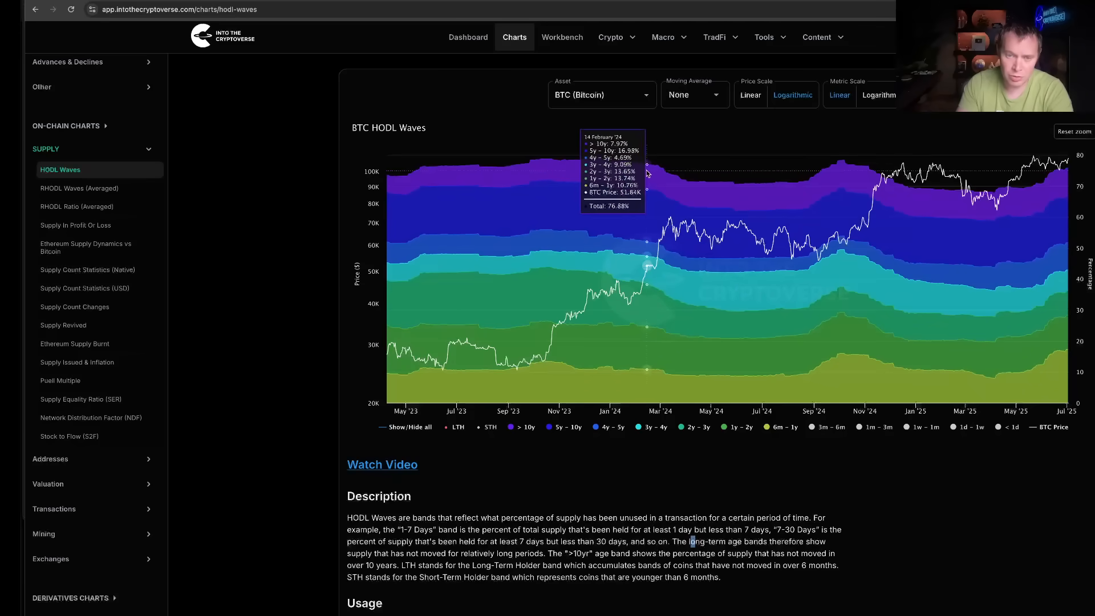
mouse_move(749, 200)
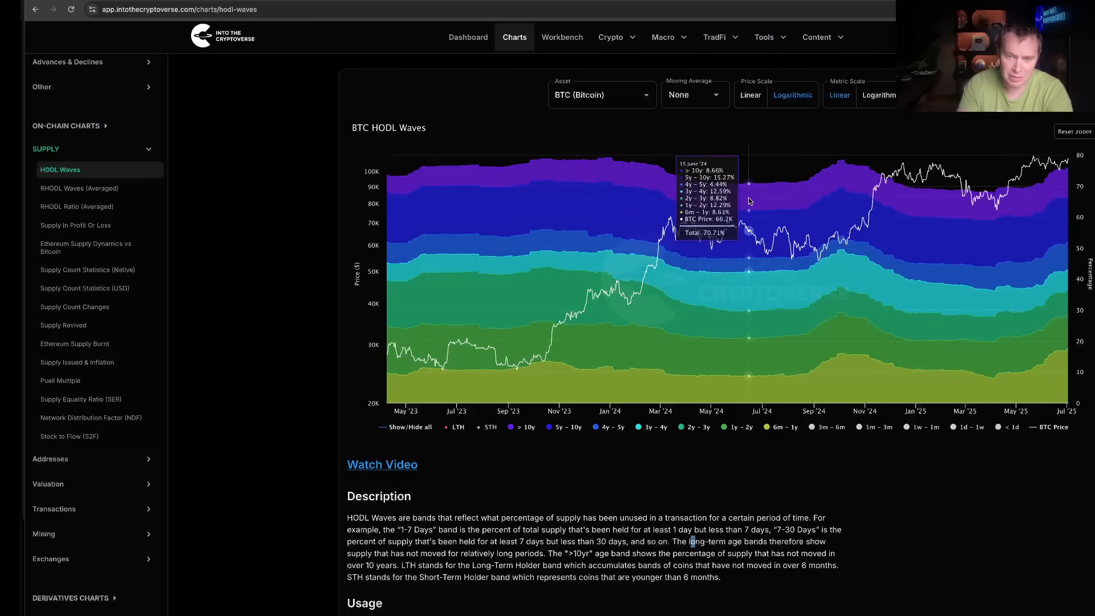
mouse_move(816, 234)
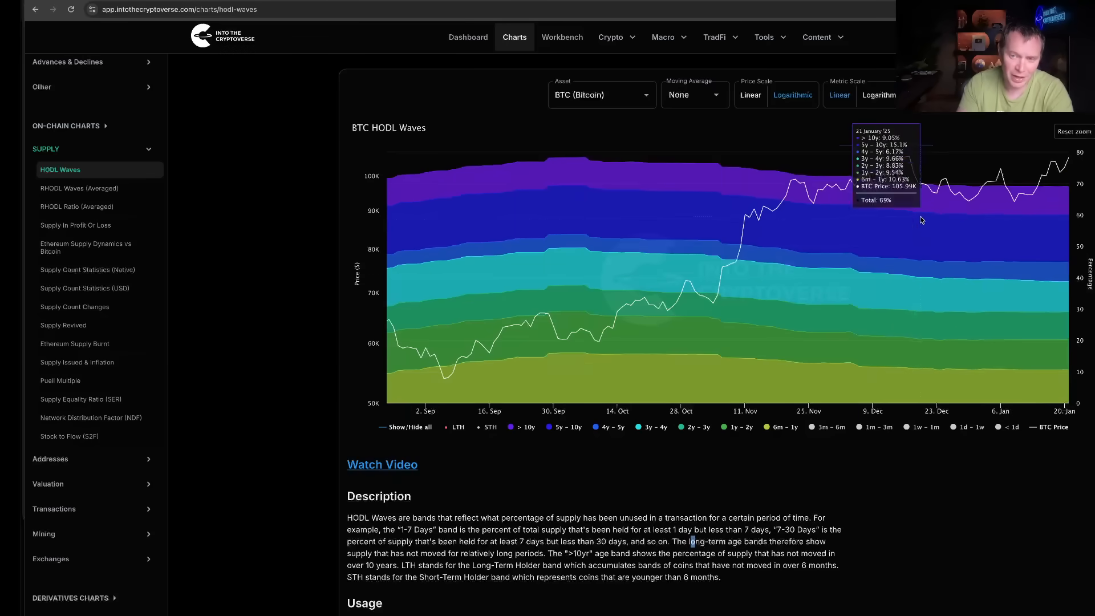
Reset the zoom to restore Bitcoin's full 2009–2025 date range
click(1074, 132)
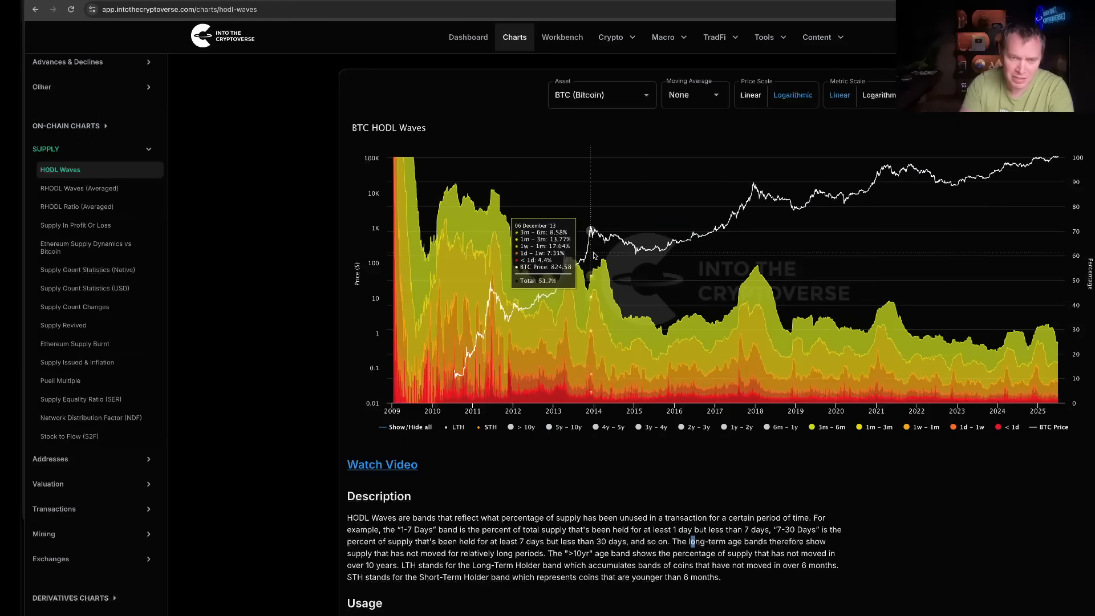
mouse_move(893, 178)
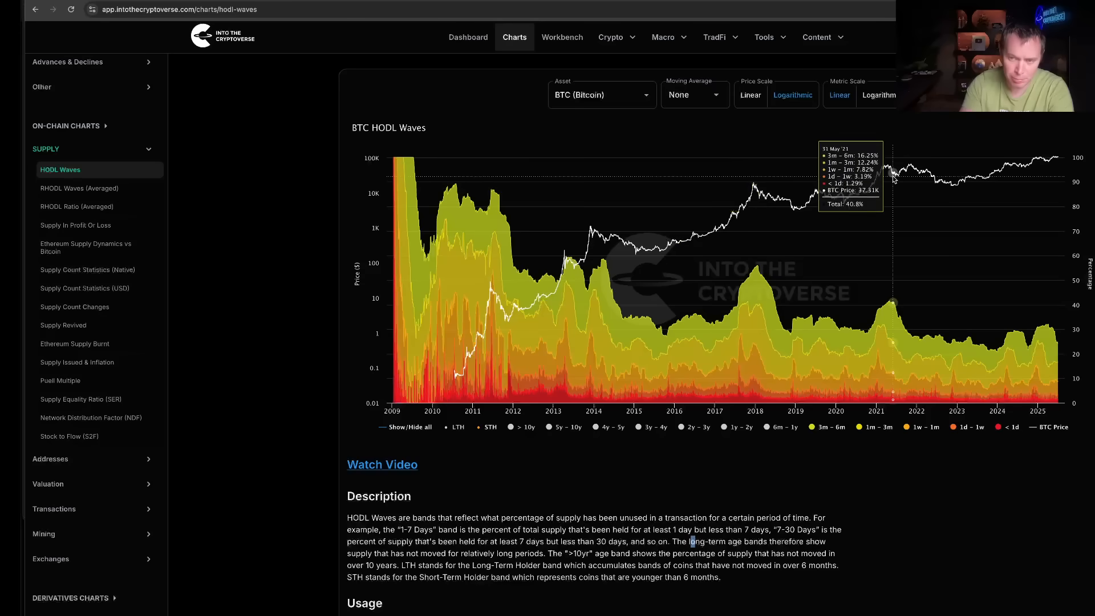
mouse_move(889, 179)
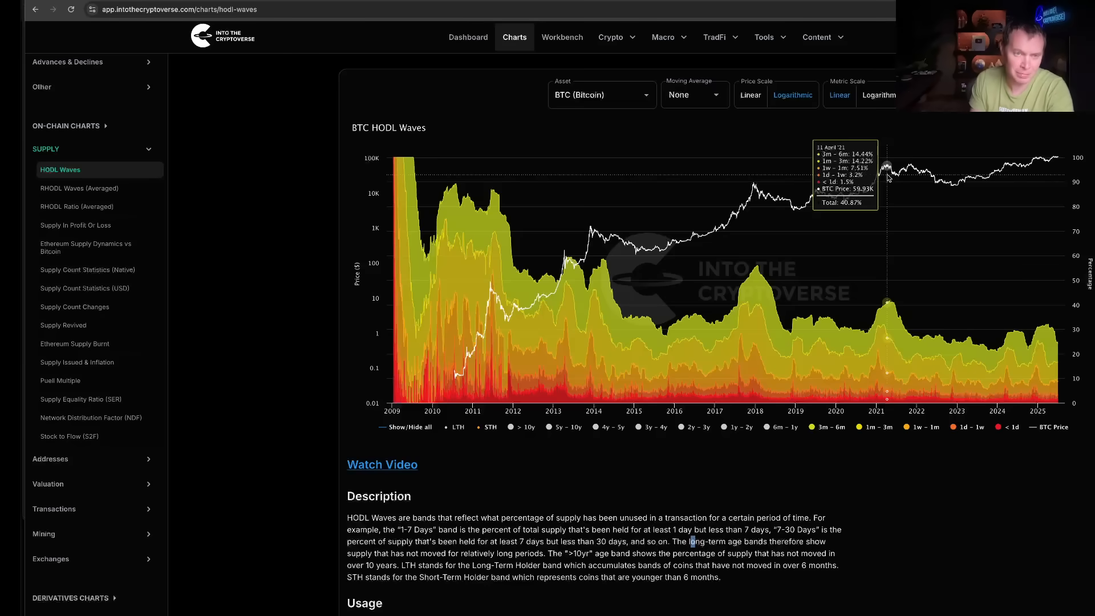
Filter the Bitcoin chart to the LTH bands, 6m–1y through over 10 years
click(411, 428)
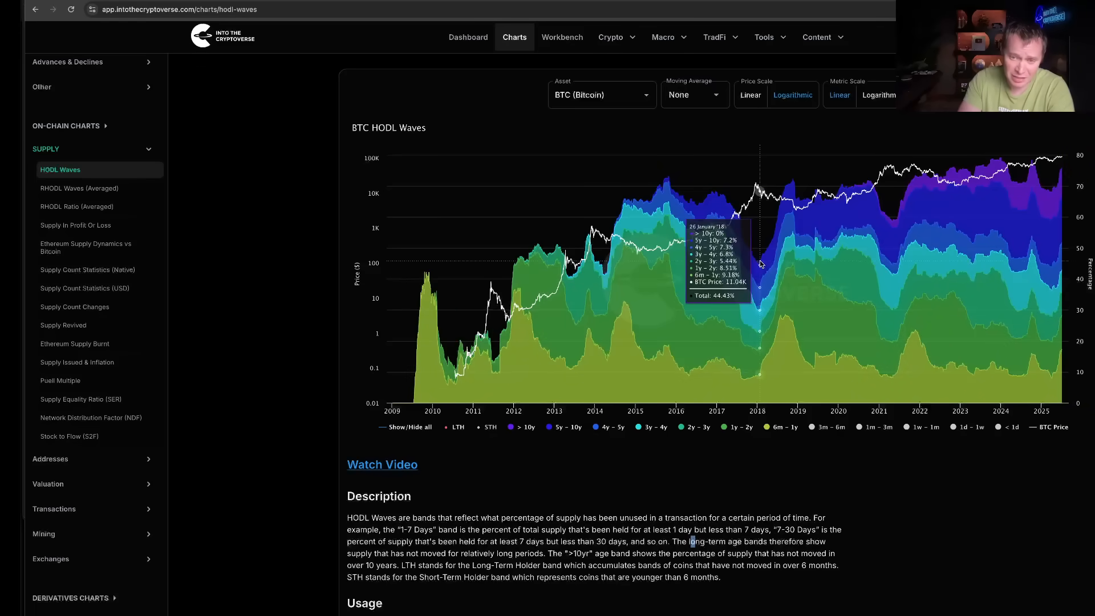
mouse_move(813, 206)
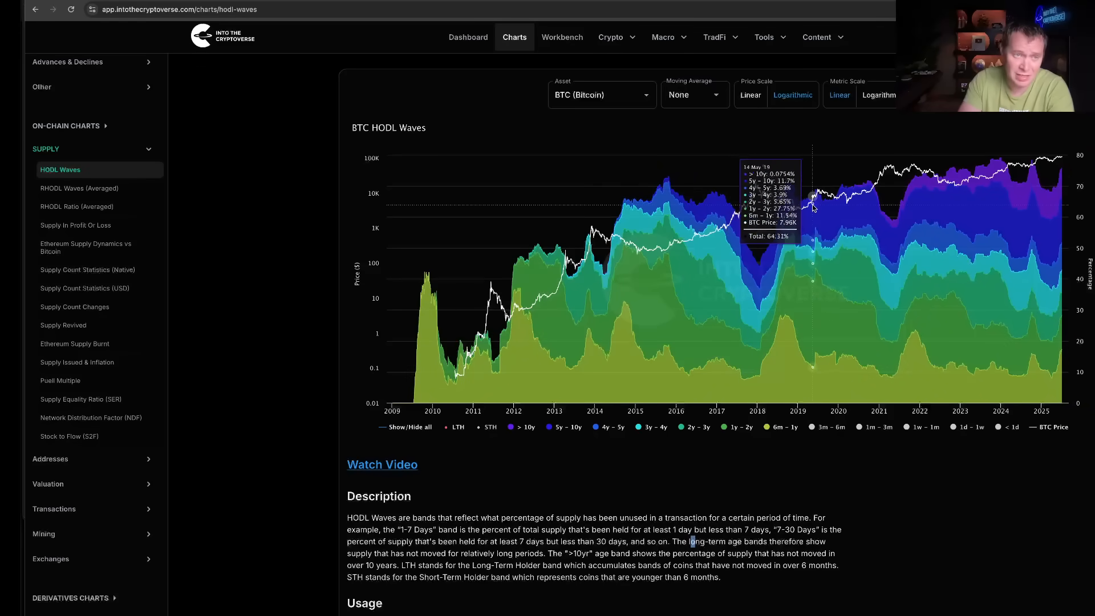
mouse_move(810, 203)
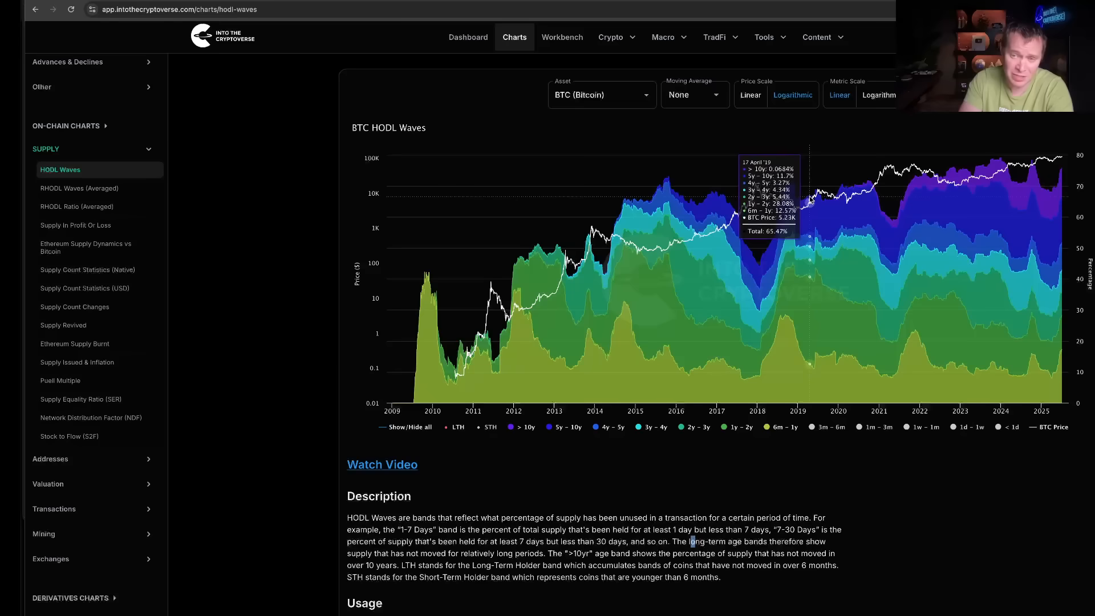
mouse_move(814, 191)
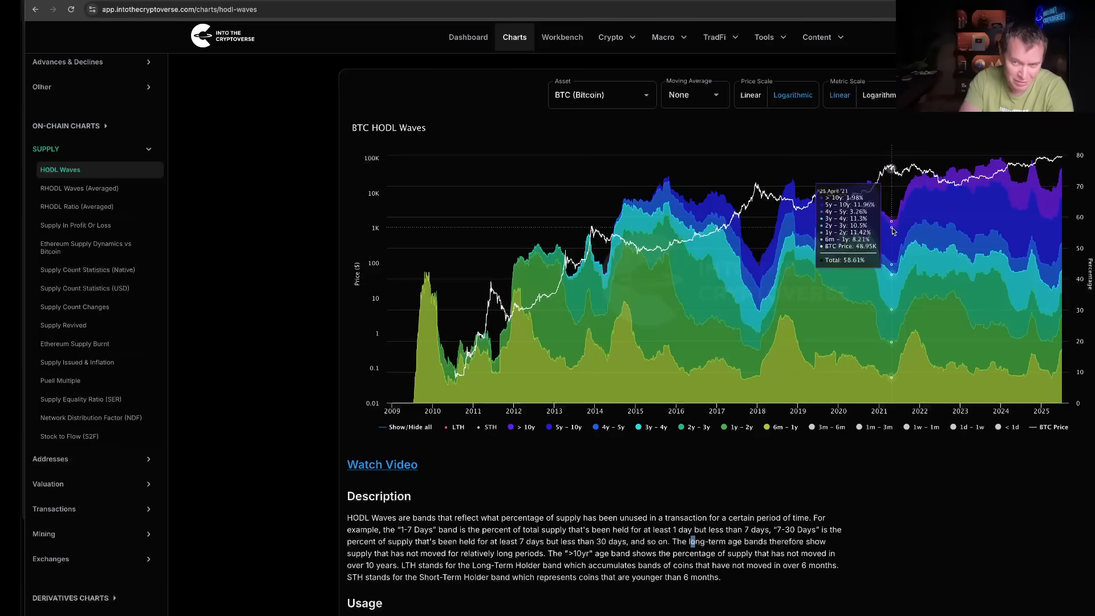
mouse_move(873, 182)
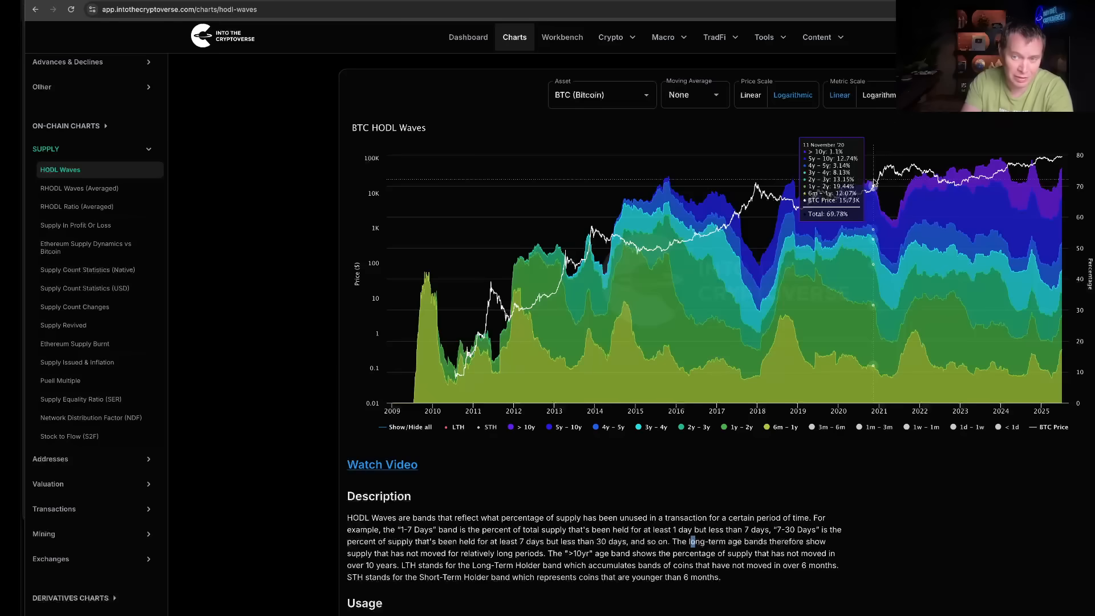
mouse_move(895, 225)
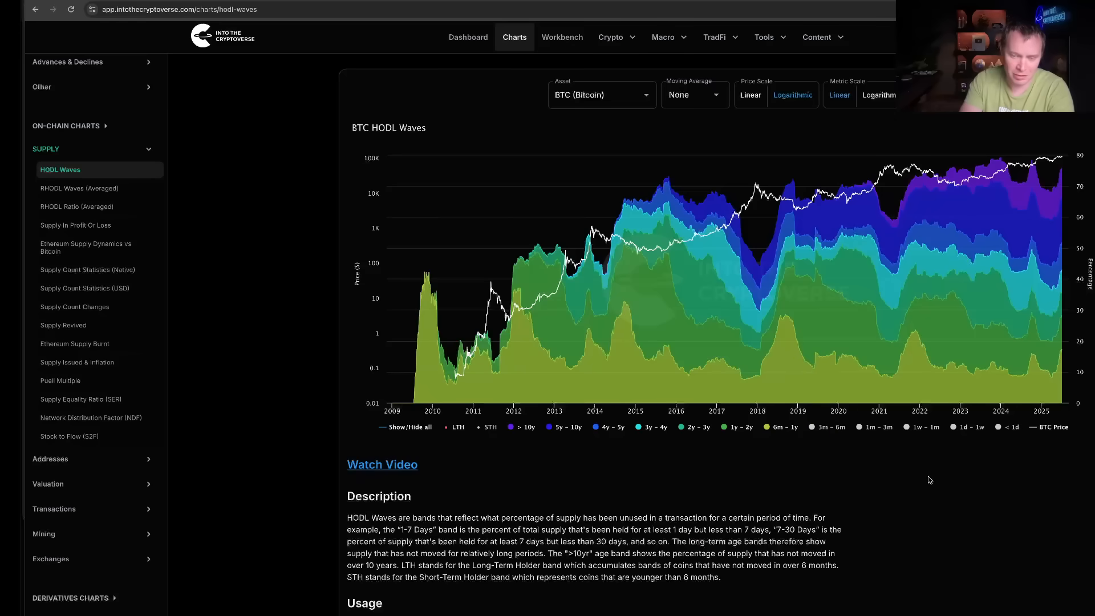
mouse_move(937, 480)
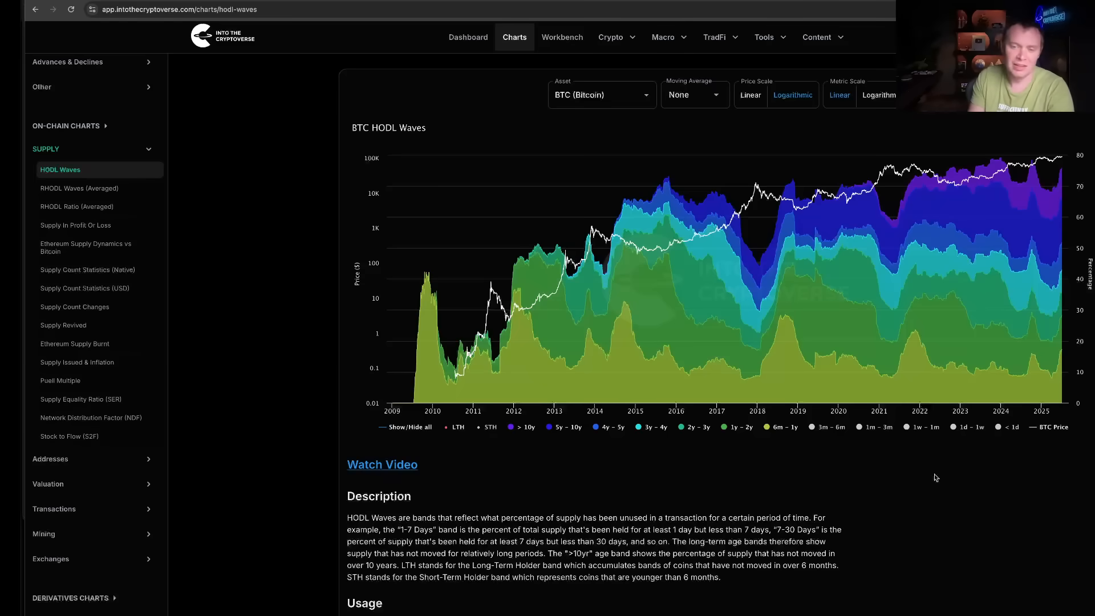
scroll(down, 3)
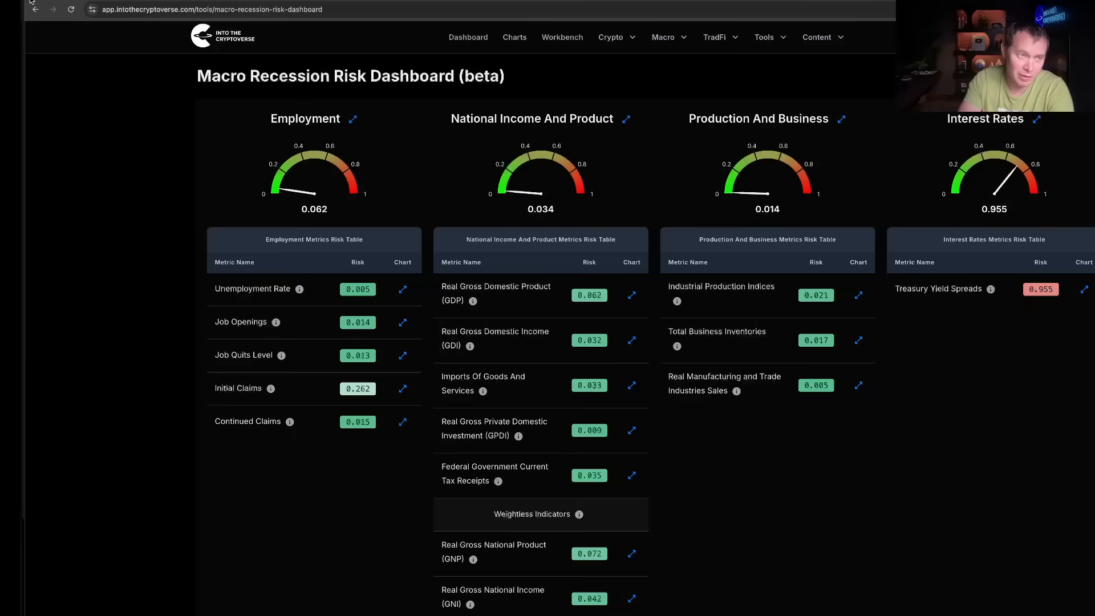
Return to the HODL Waves page and chart ETH (Ethereum) instead of Bitcoin
click(514, 37)
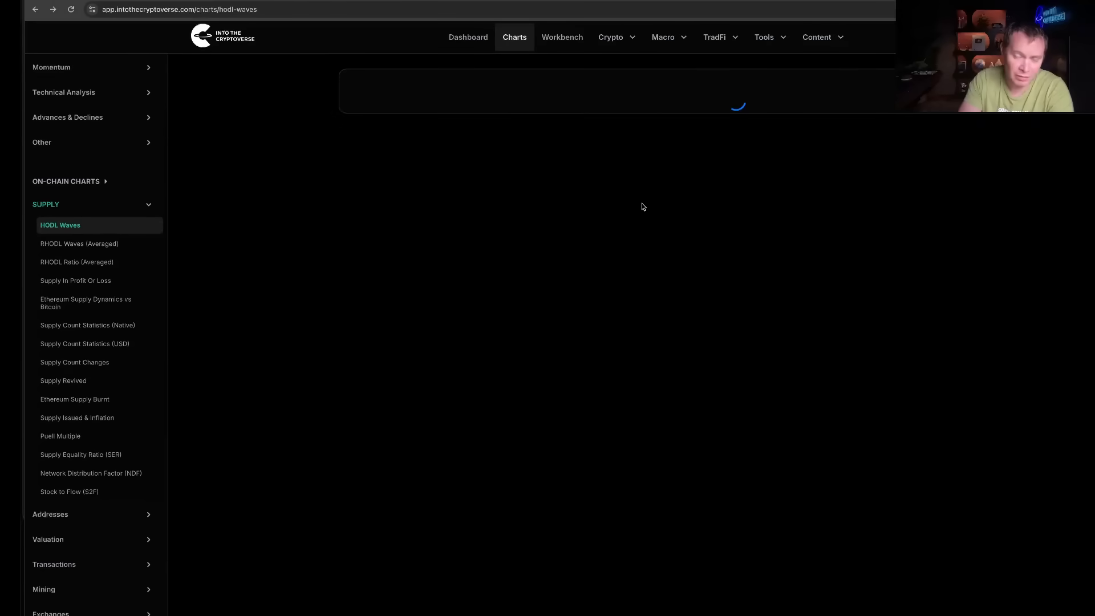
click(602, 95)
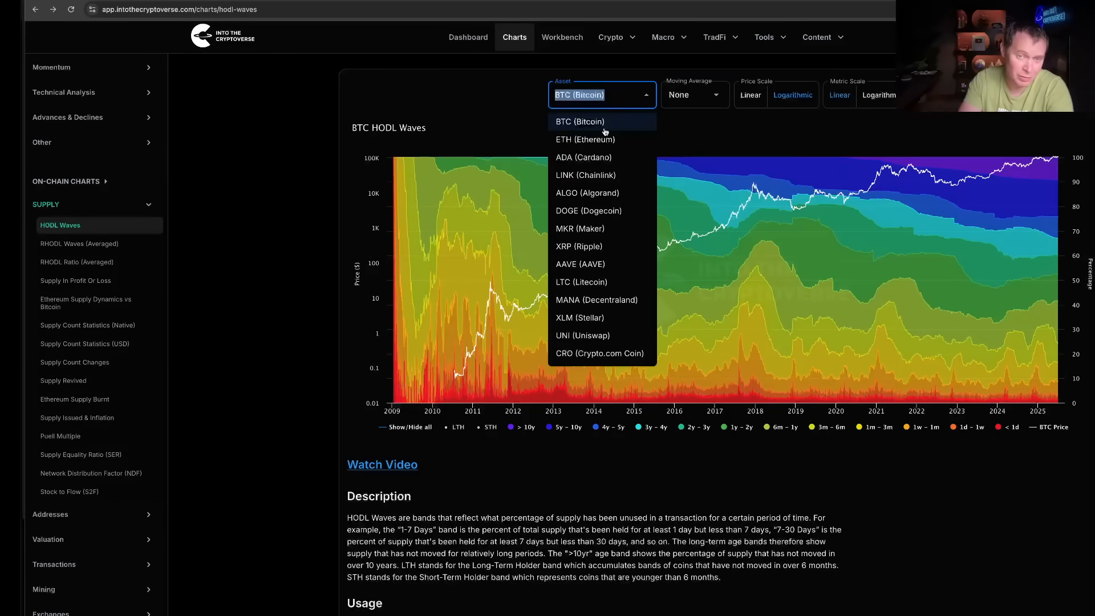
click(582, 139)
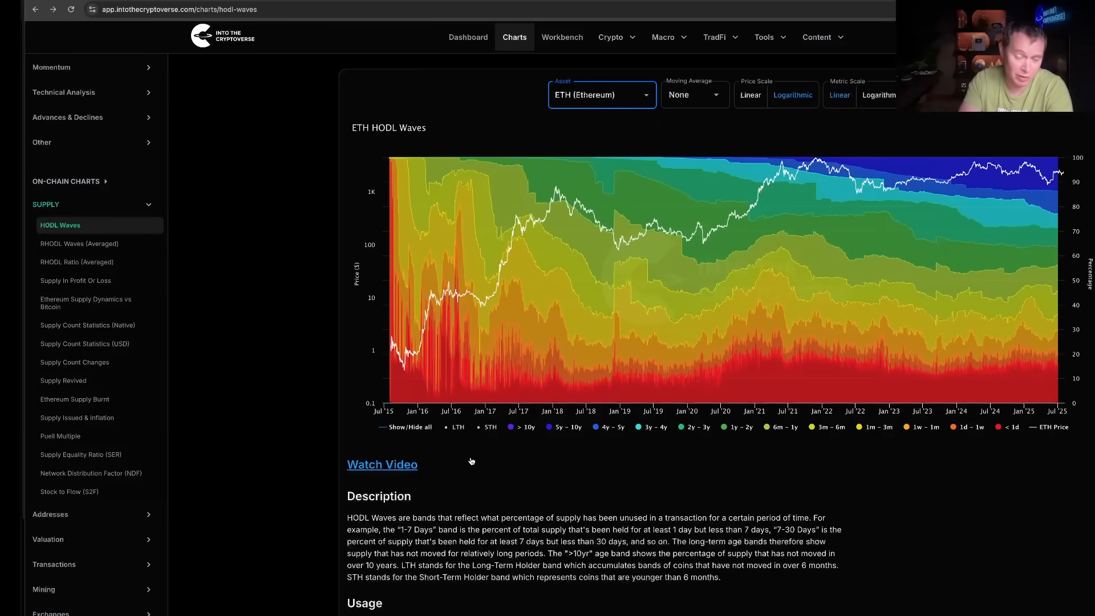
Hide all Ethereum age bands, then show only the LTH bands
click(410, 427)
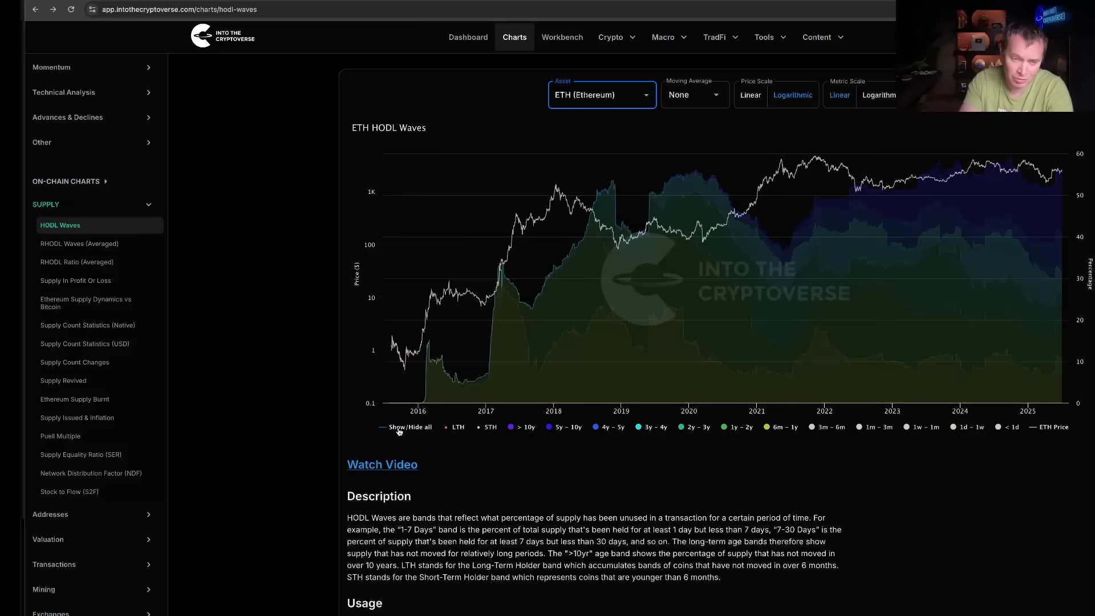
click(399, 427)
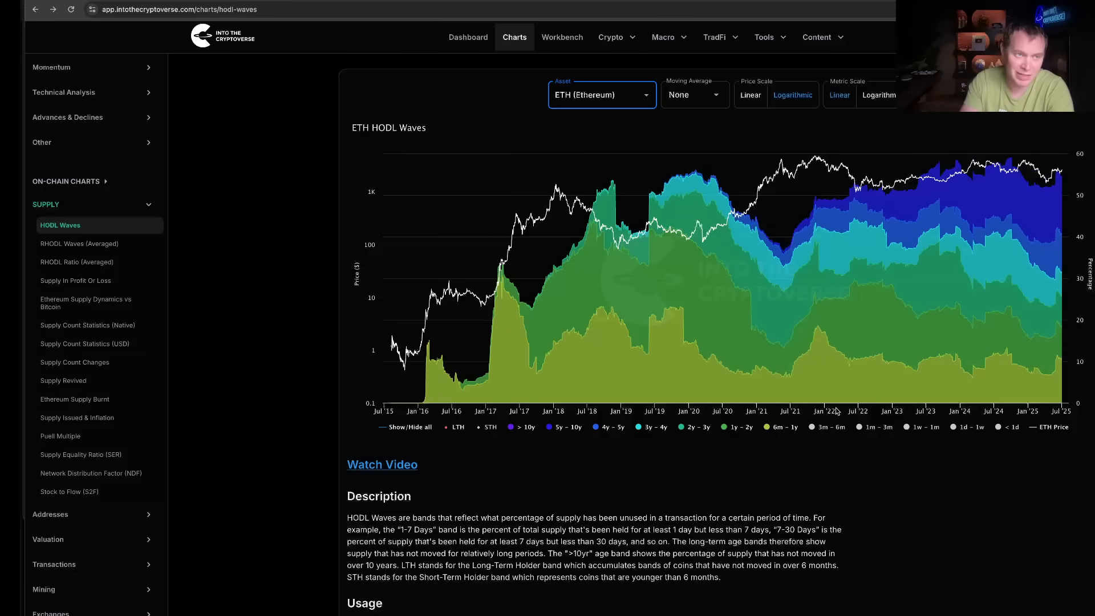
mouse_move(808, 317)
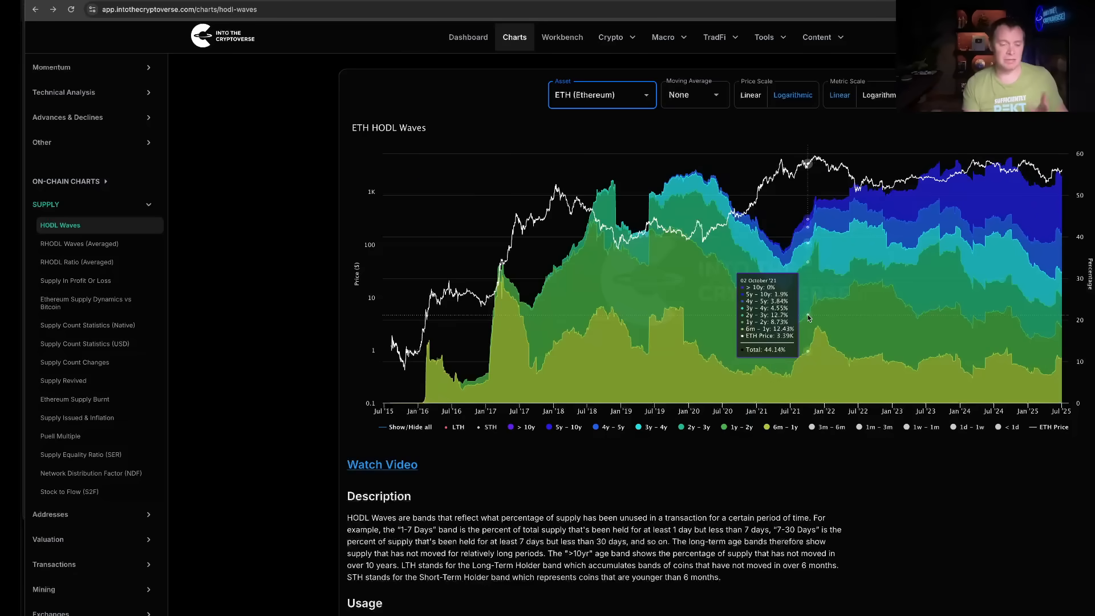
mouse_move(844, 308)
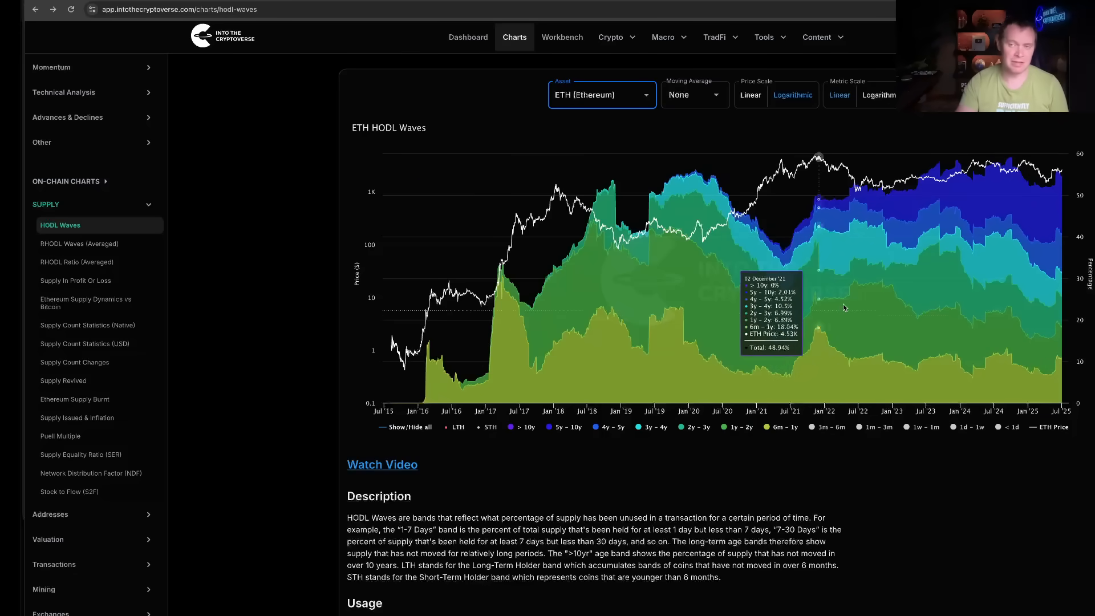